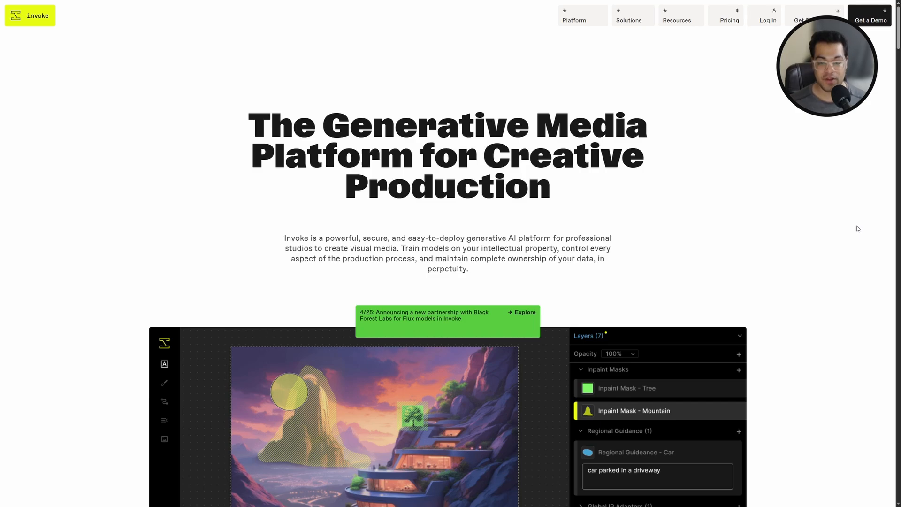
- Scroll past the Invoke marketing site and finish signing in to reach My Project
scroll(down, 3)
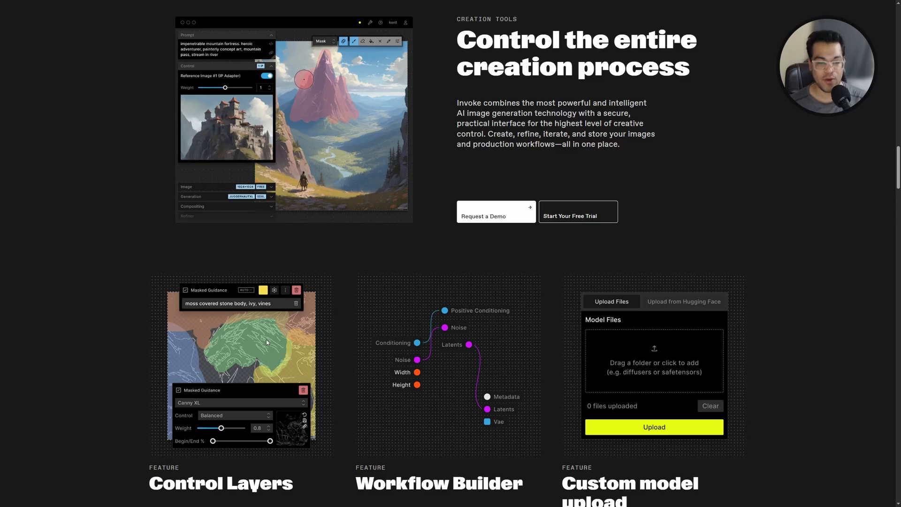
mouse_move(617, 383)
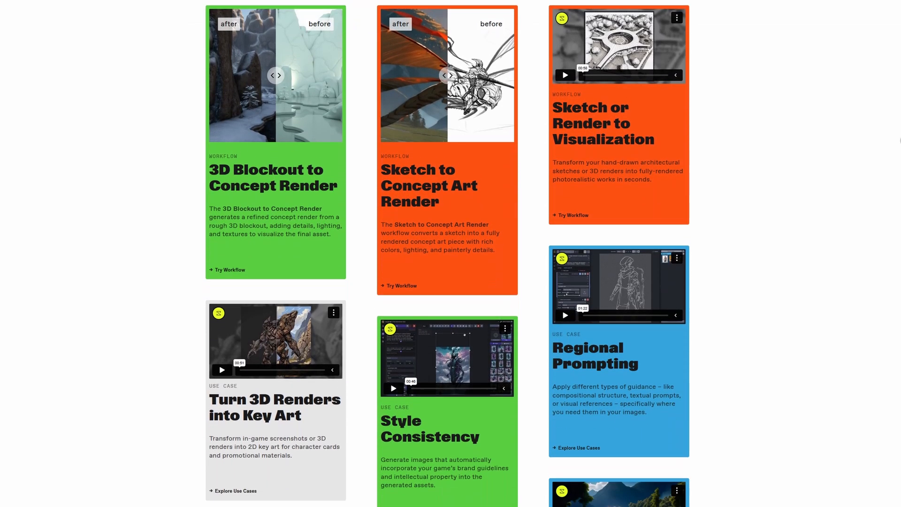
scroll(down, 3)
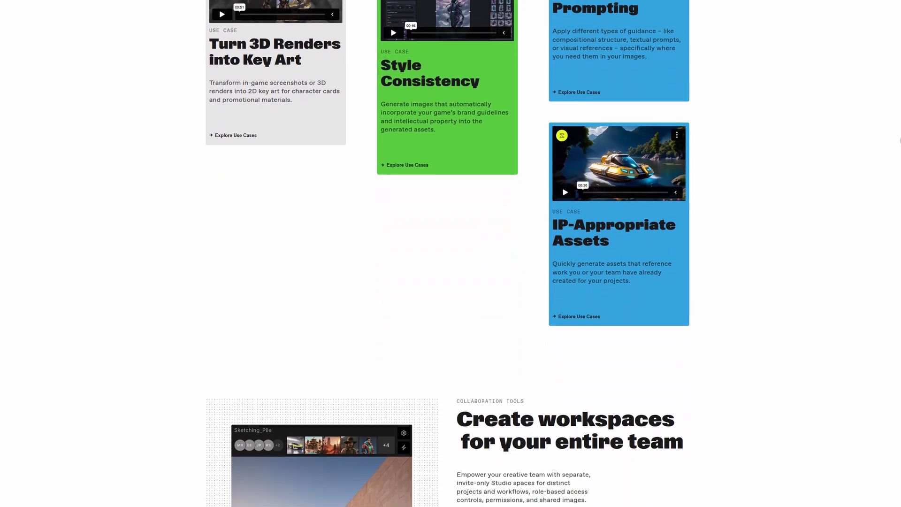
scroll(down, 3)
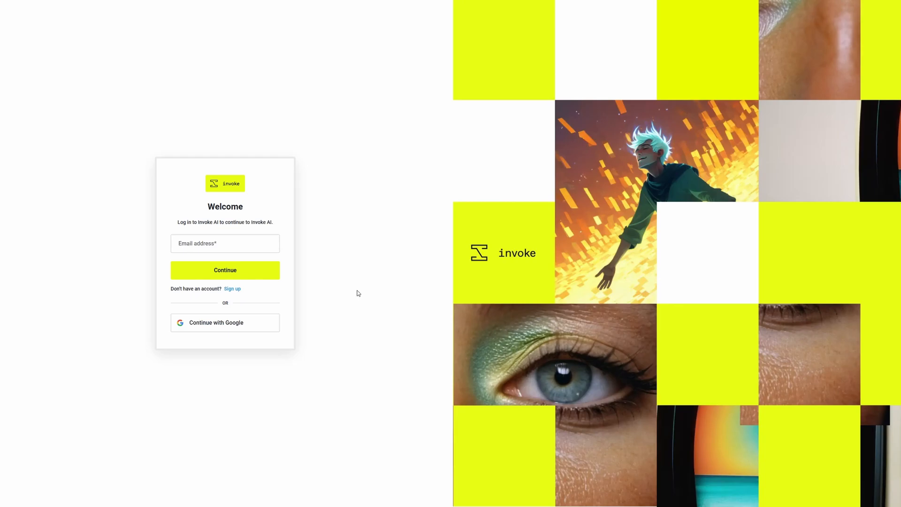
click(225, 271)
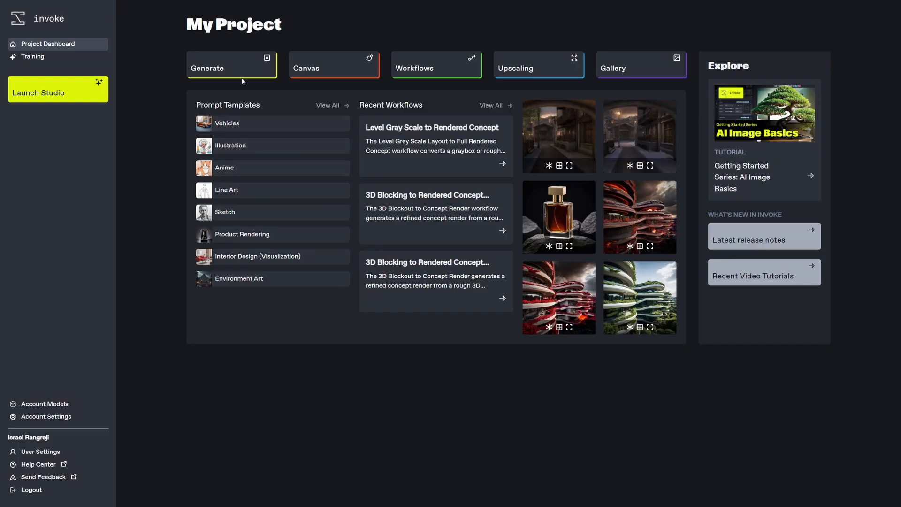
mouse_move(345, 79)
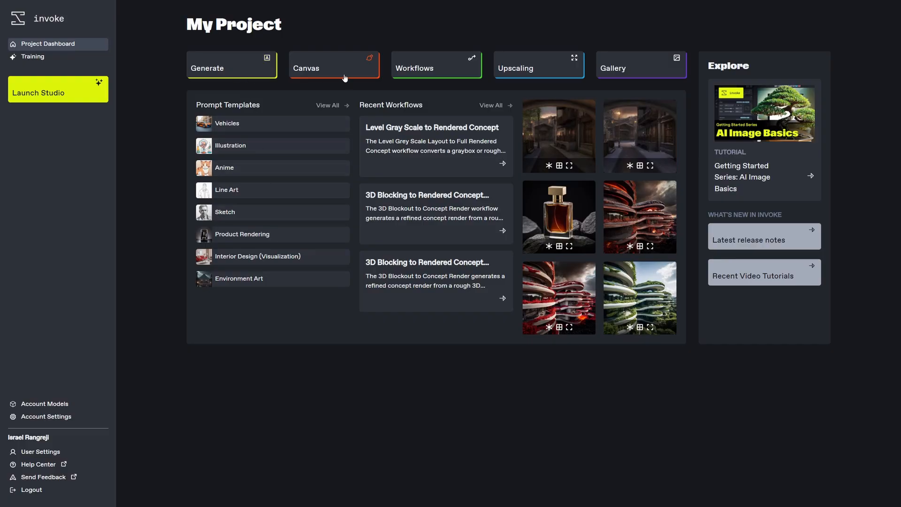
mouse_move(459, 77)
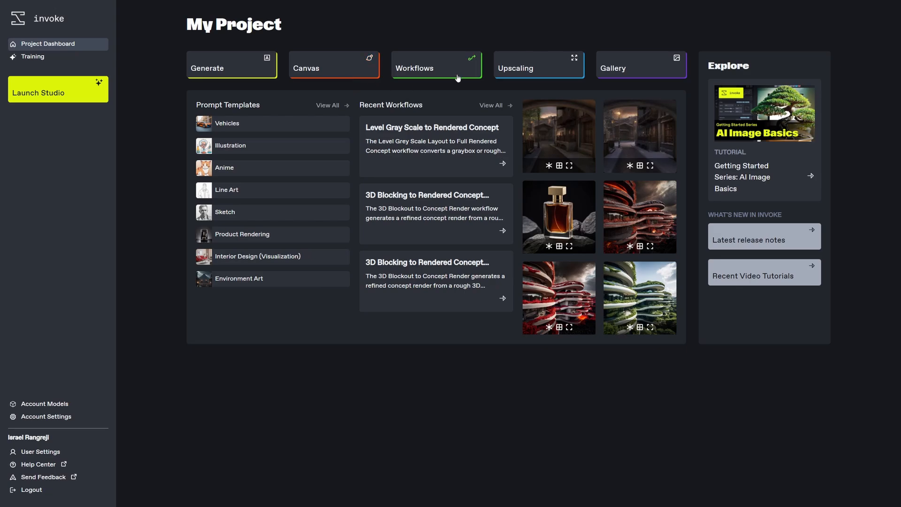
- Open the '3D Blocking to Rendered Concept (Environment)' workflow from Recent Workflows
click(436, 67)
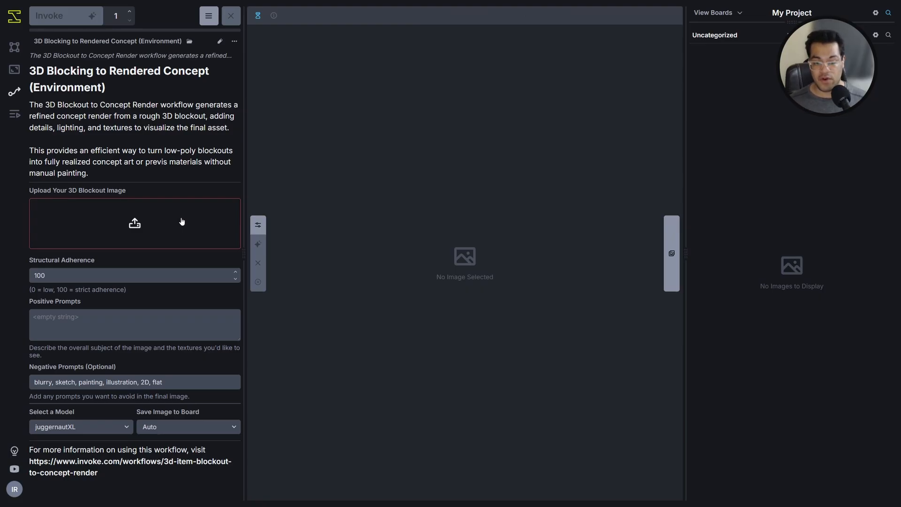
- Upload the snowy blockout image and prompt a hyper-realistic Norse mountain scene with a wooden bridge
click(135, 223)
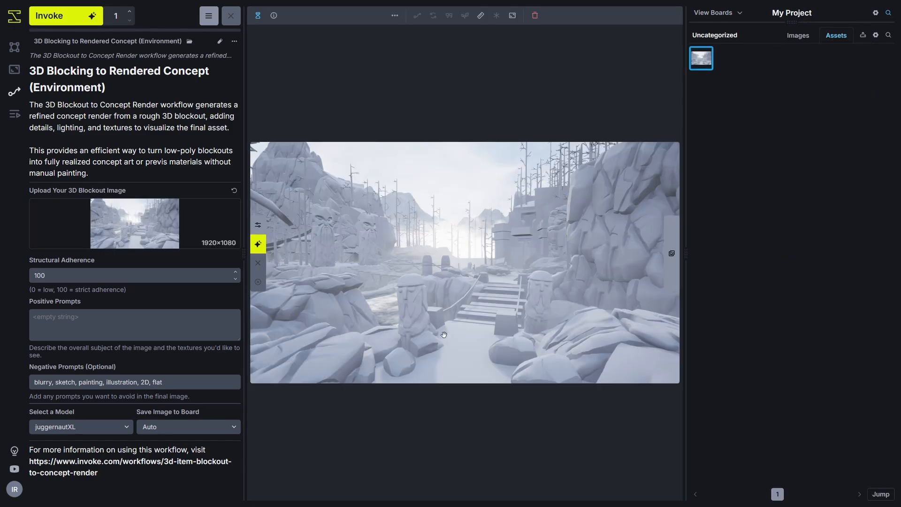
text(snow laden, Rocky, Norse)
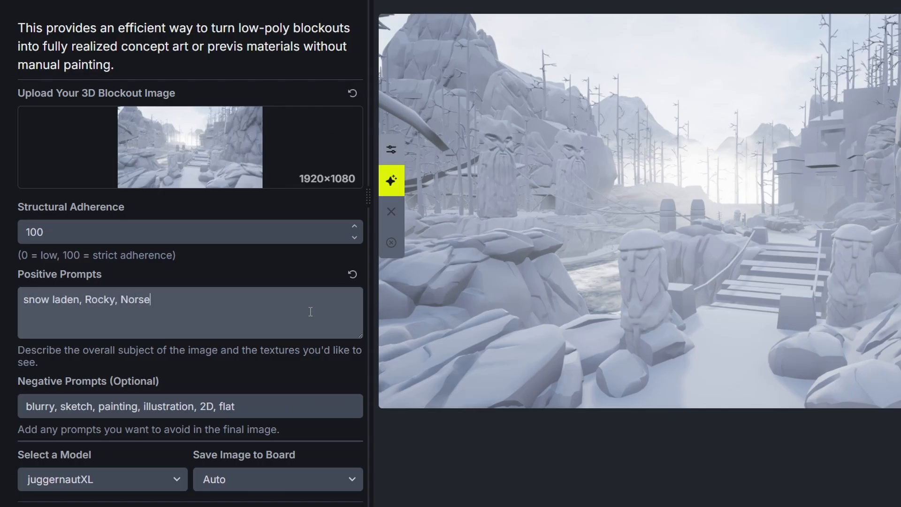
text(Architecture, Rocky, Mountains i)
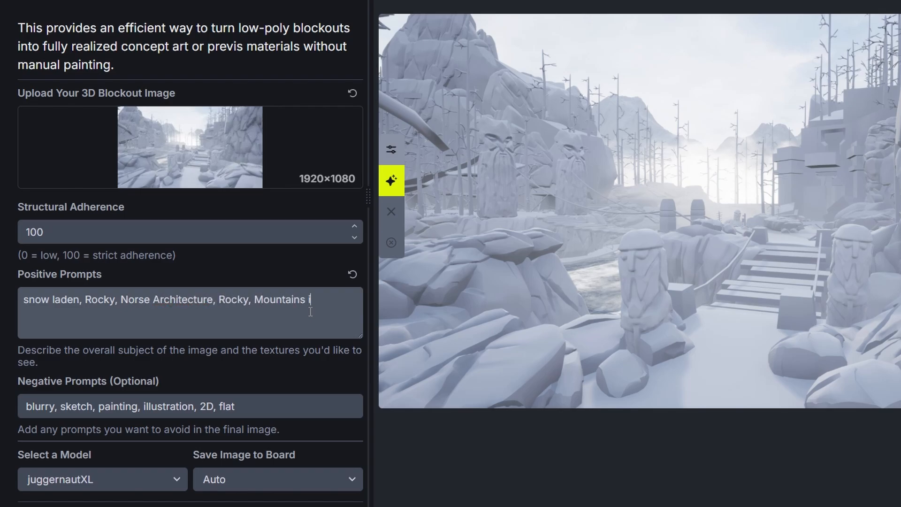
text(n the background, hyper realistic, wooden bridge)
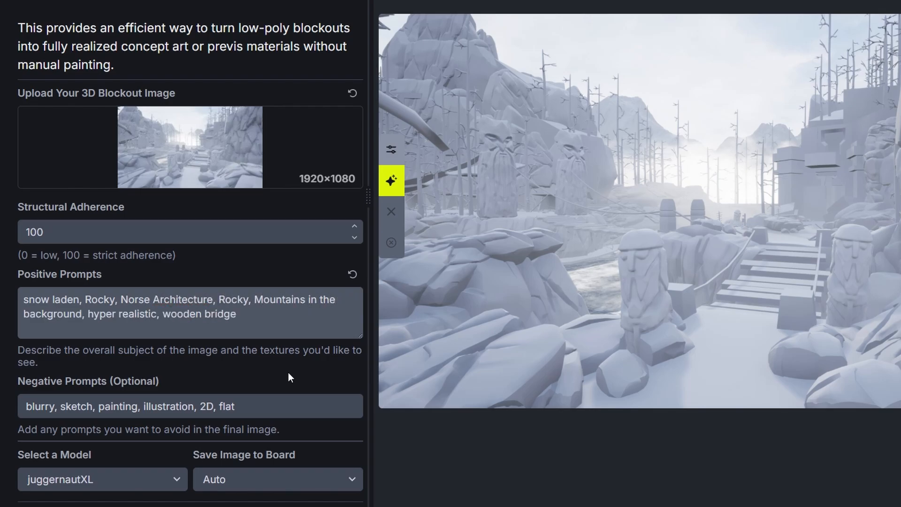
- Check the juggernautXL model, set Save Image to Board to Auto, and adjust iterations
click(102, 479)
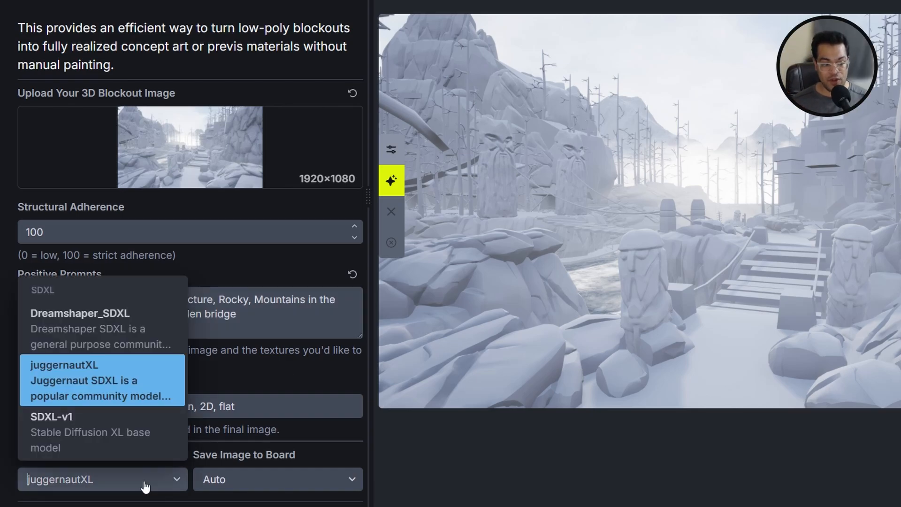
mouse_move(139, 376)
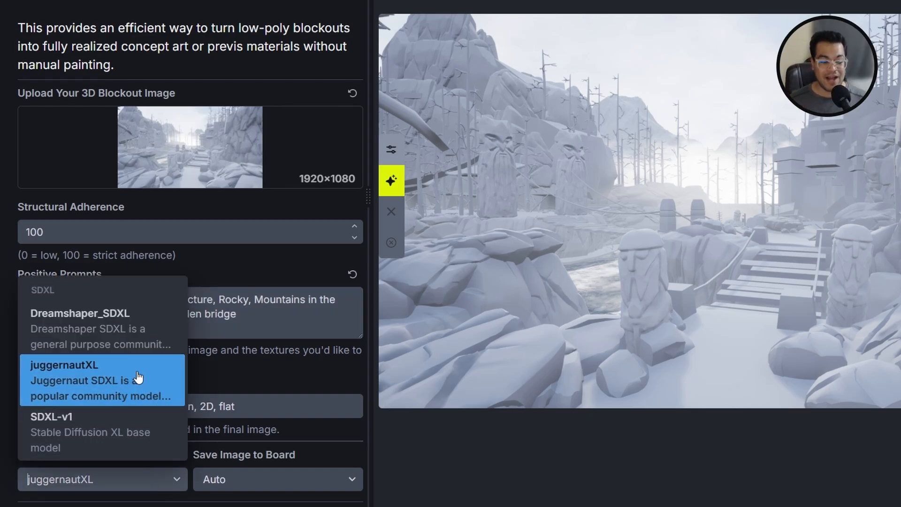
mouse_move(119, 440)
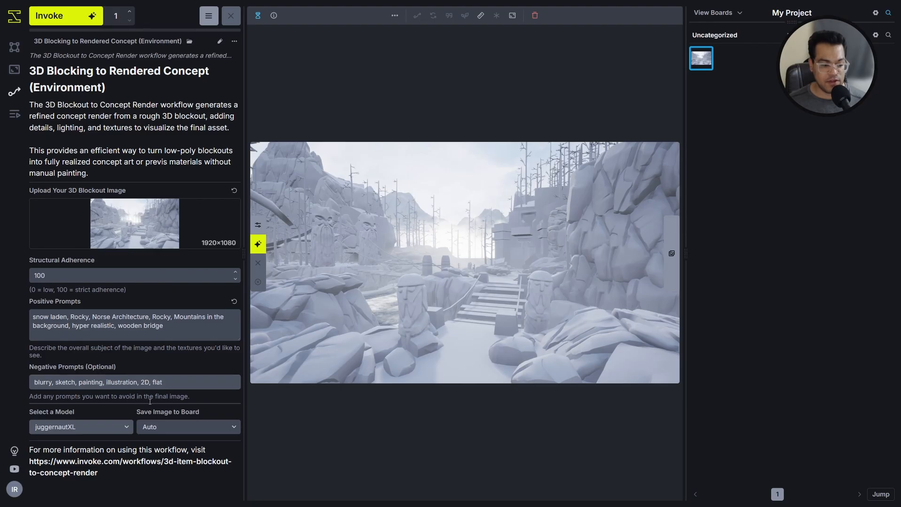
click(188, 427)
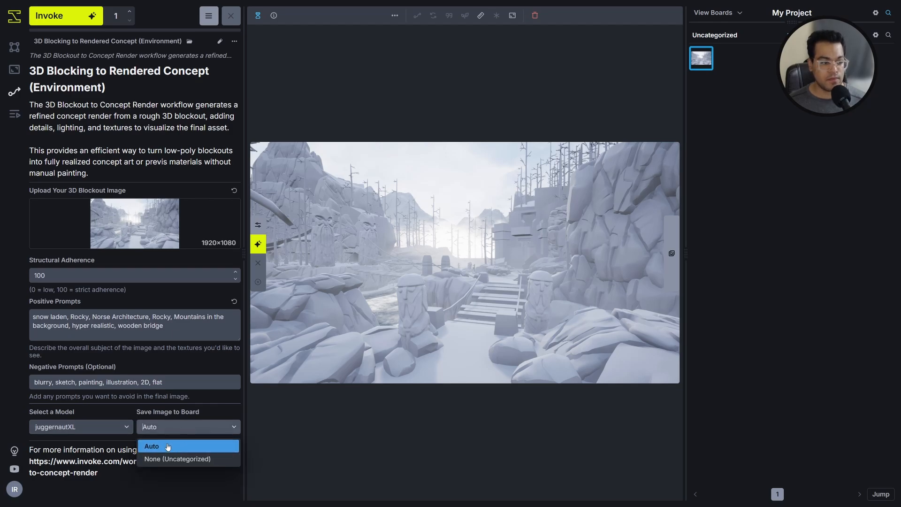
click(128, 13)
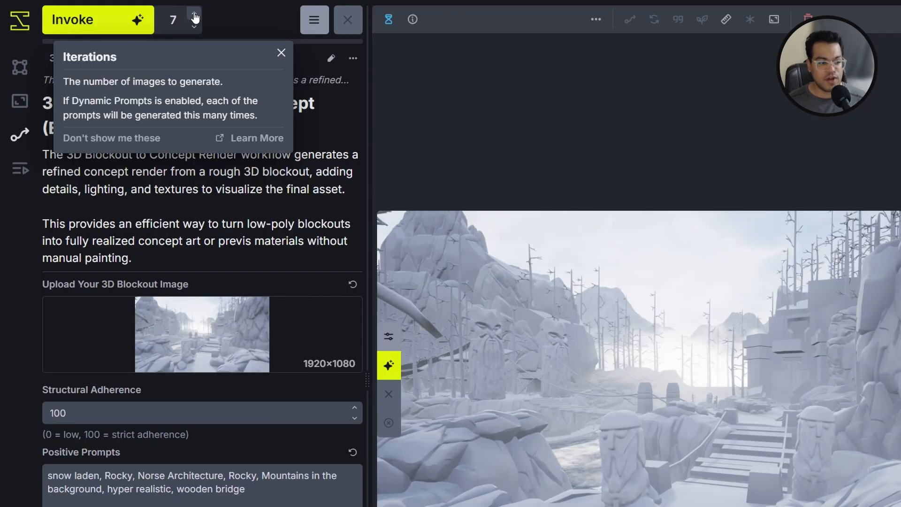
click(195, 15)
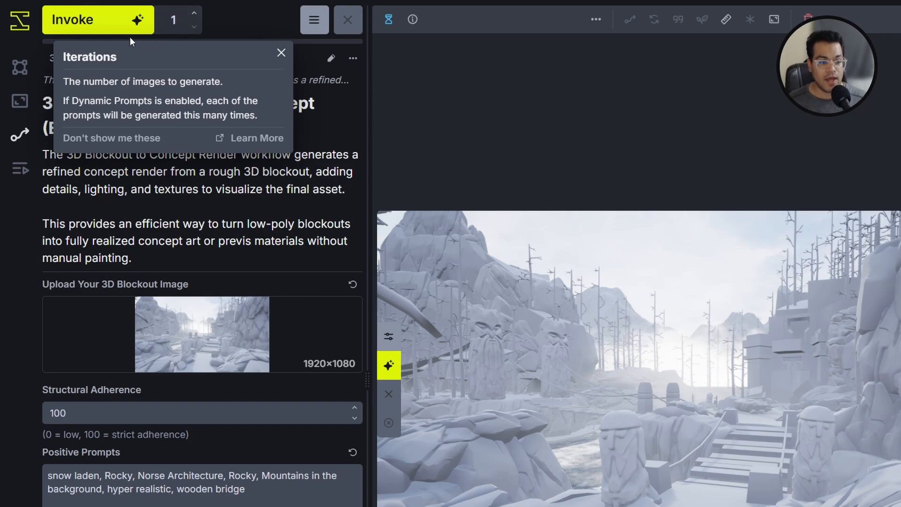
- Invoke the workflow to render the snowy Norse landscape with its wooden bridge
click(282, 52)
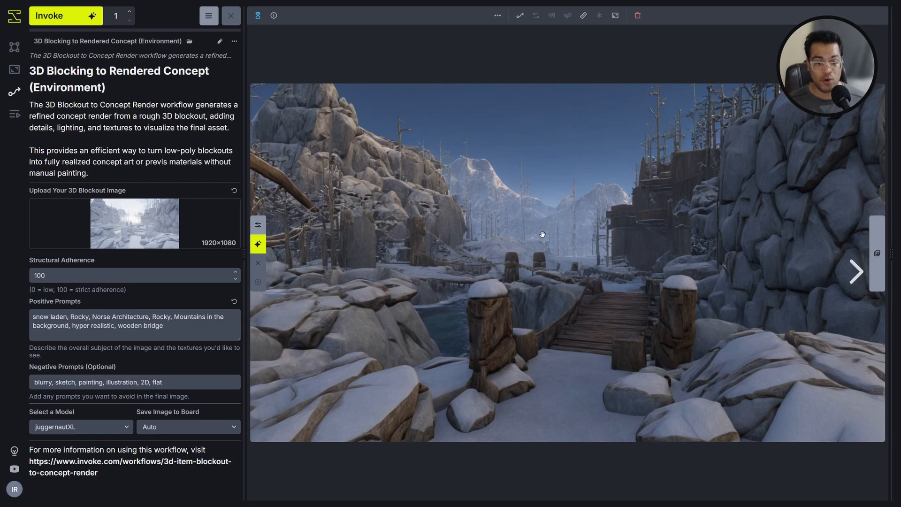
mouse_move(589, 199)
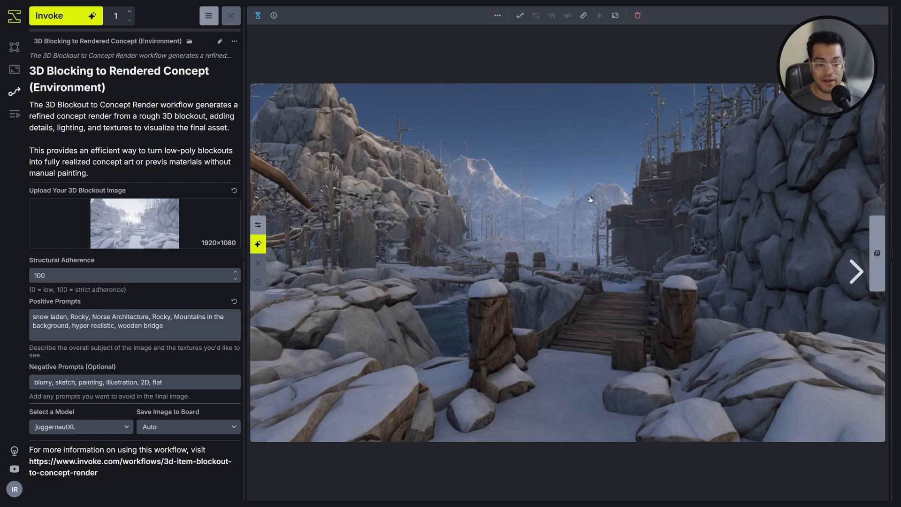
mouse_move(425, 253)
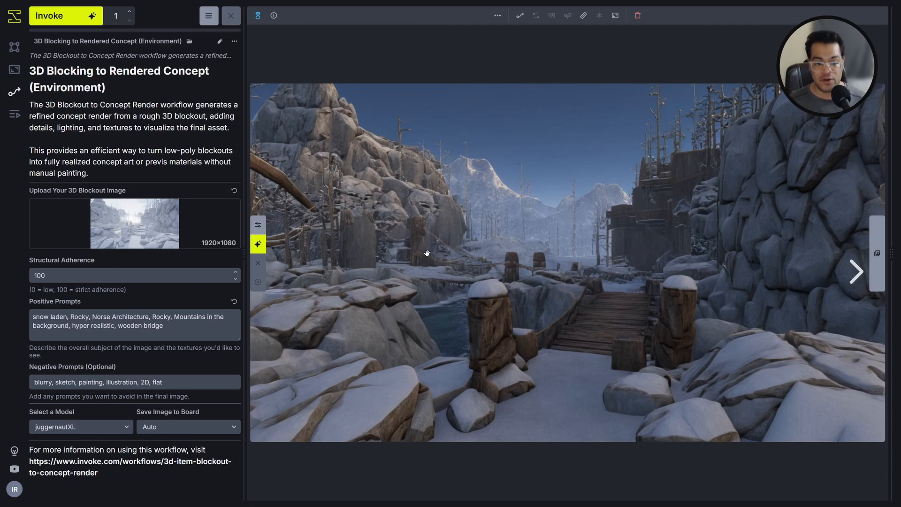
mouse_move(273, 312)
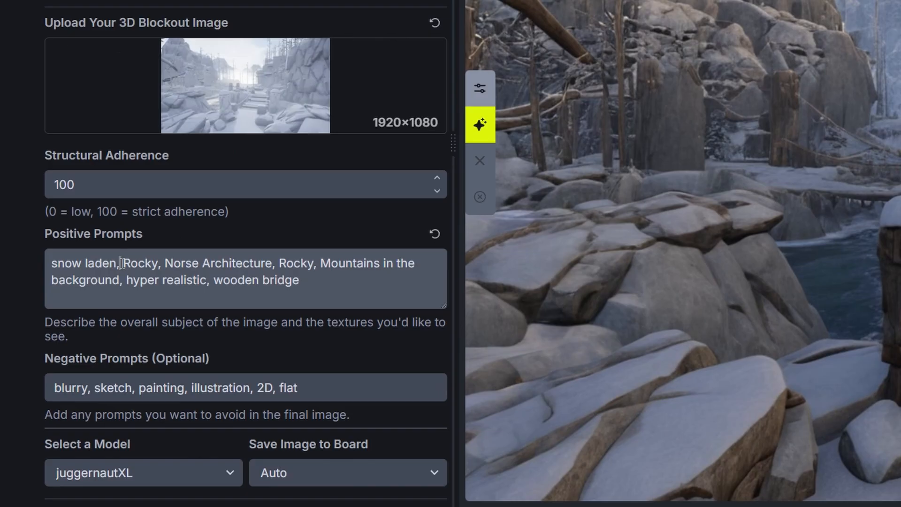
- Append 'cinematic sky, volumetric lighting, cinematic' to the volcanic blockout prompt
key(Backspace)
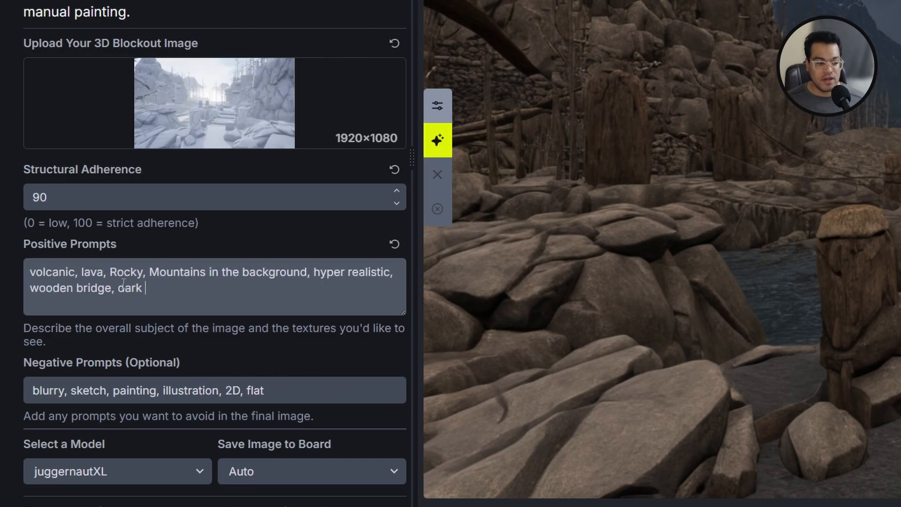
text(cinematic sky, volu)
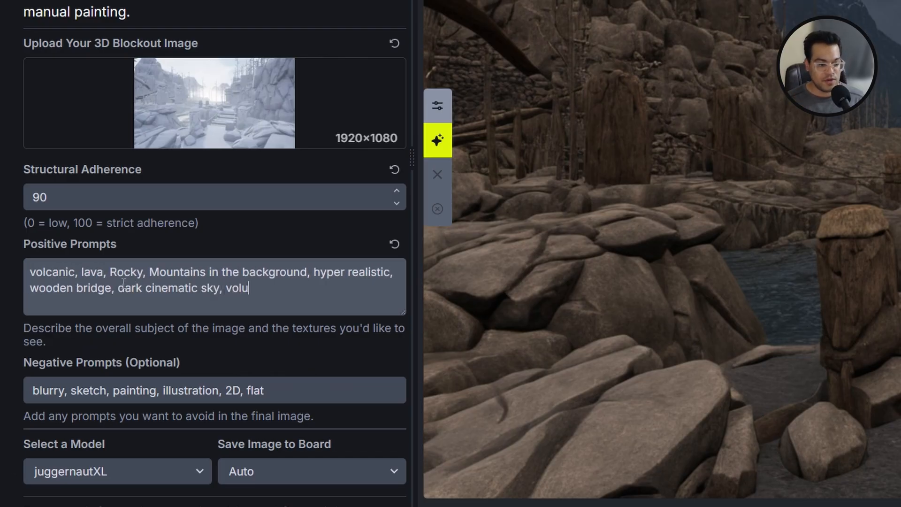
text(metric lighting, ci)
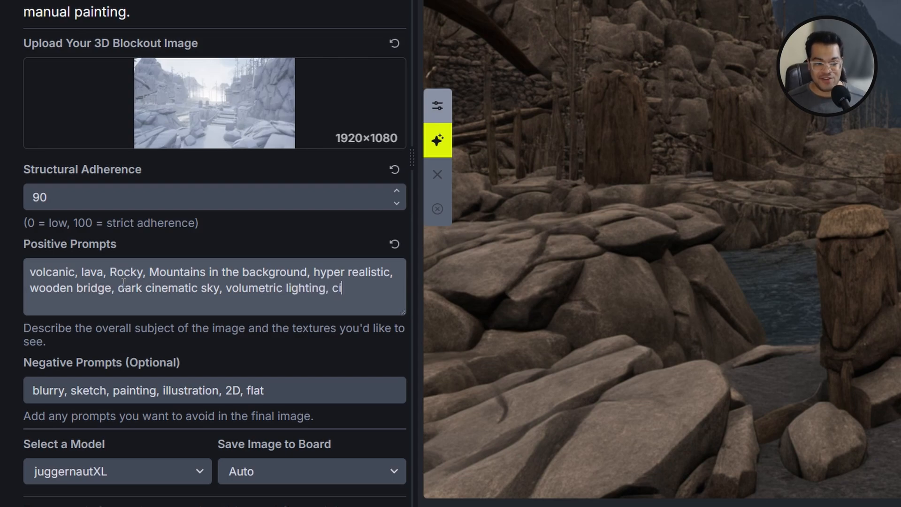
click(66, 15)
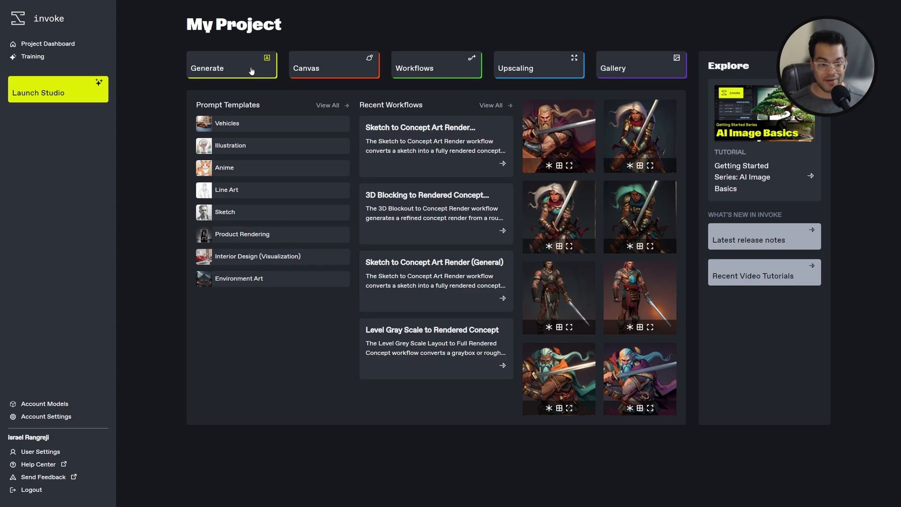
mouse_move(256, 57)
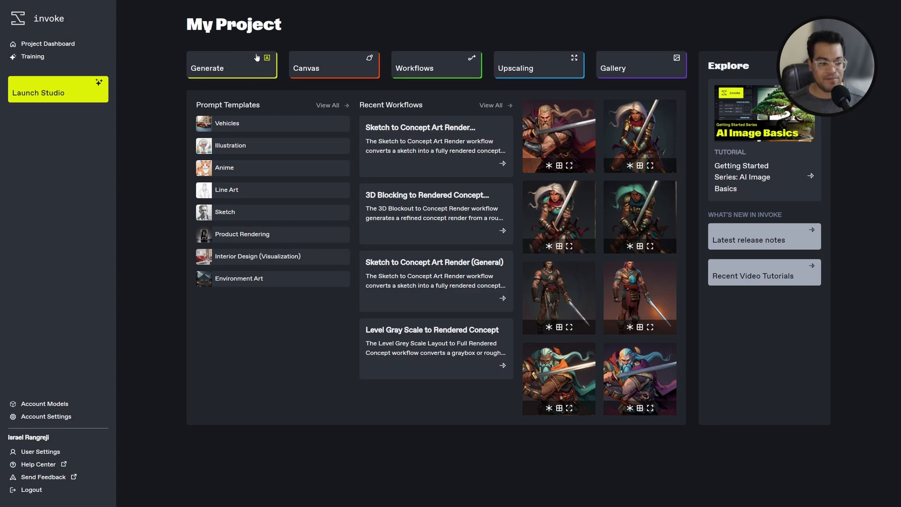
mouse_move(235, 67)
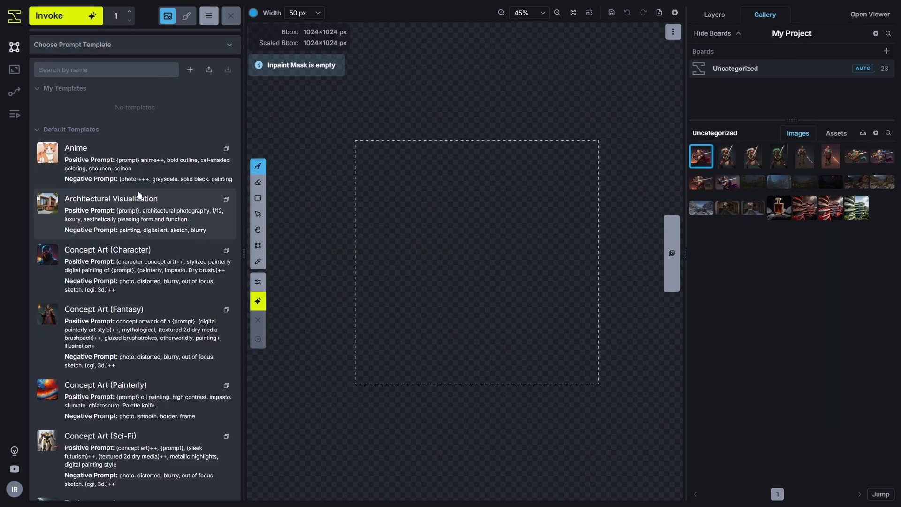
mouse_move(95, 243)
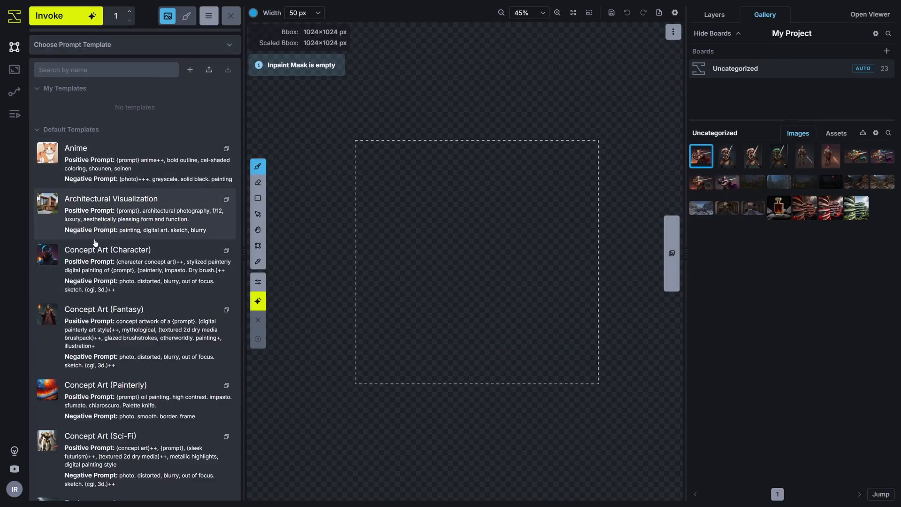
- Scroll the default prompt templates to reach Architectural Visualization
scroll(down, 3)
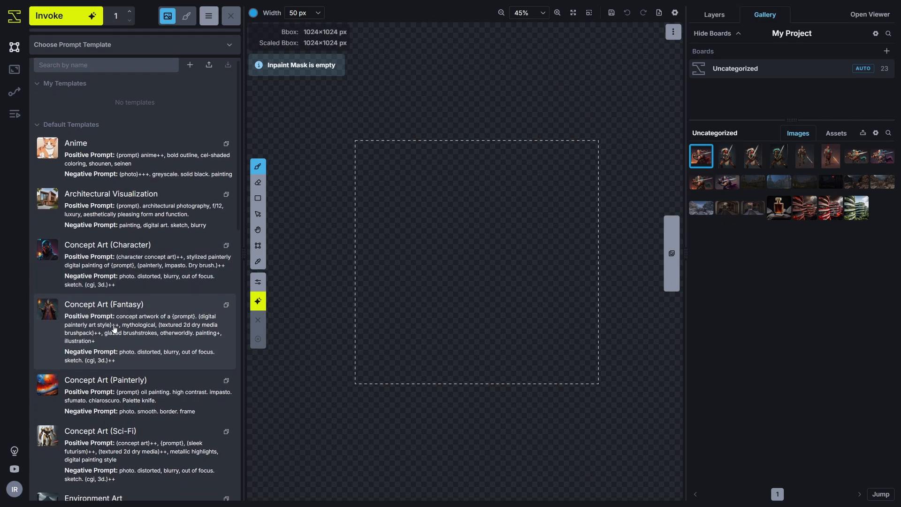
scroll(down, 3)
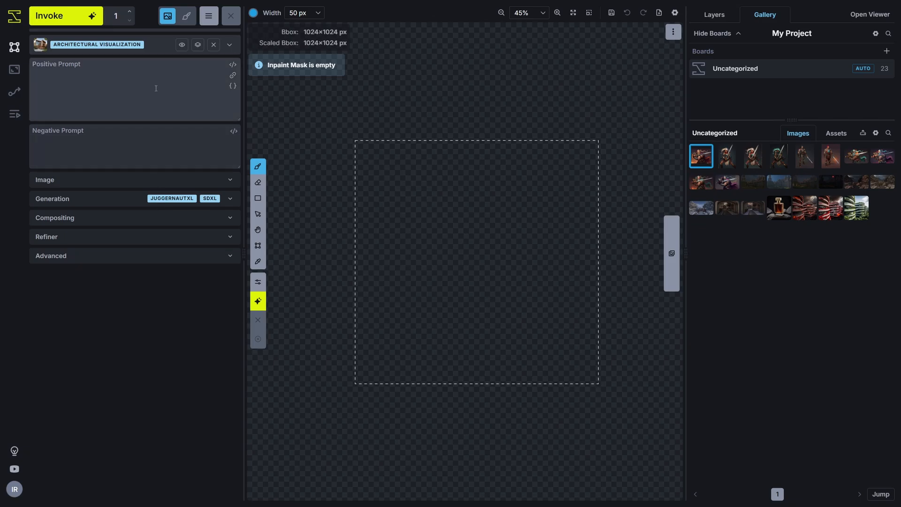
- Prompt 'Utopian Building, Green, Sci-fi, Realistic' with negative prompt 'unrealistic, blurry, cartoon'
text(Utopian Building, Greenery, Sci)
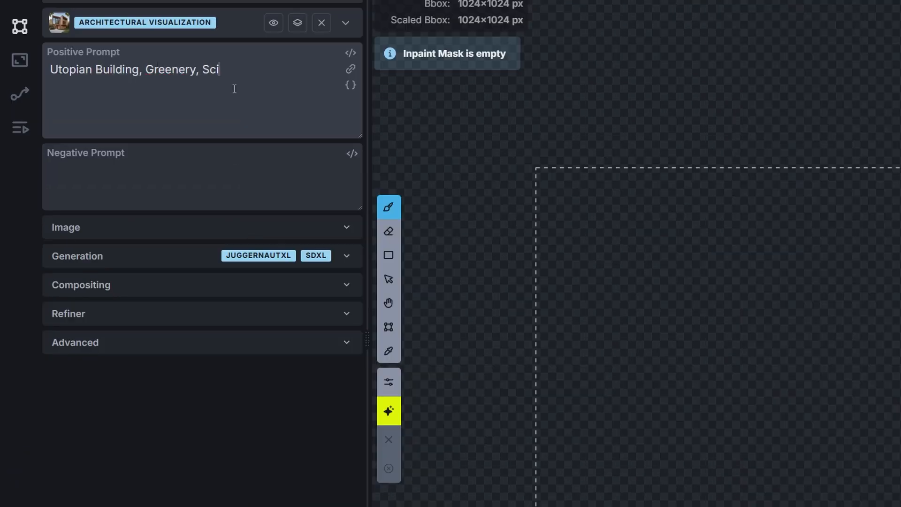
text(-fi, Reali)
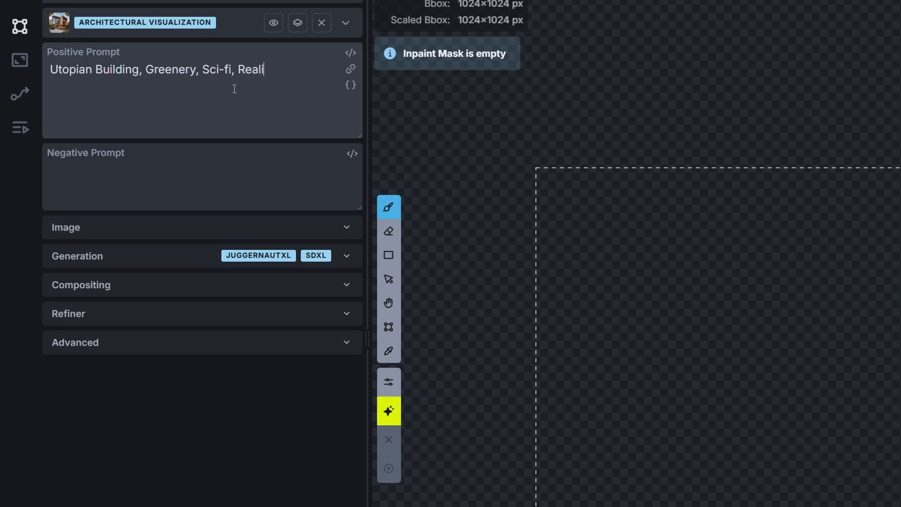
text(stic)
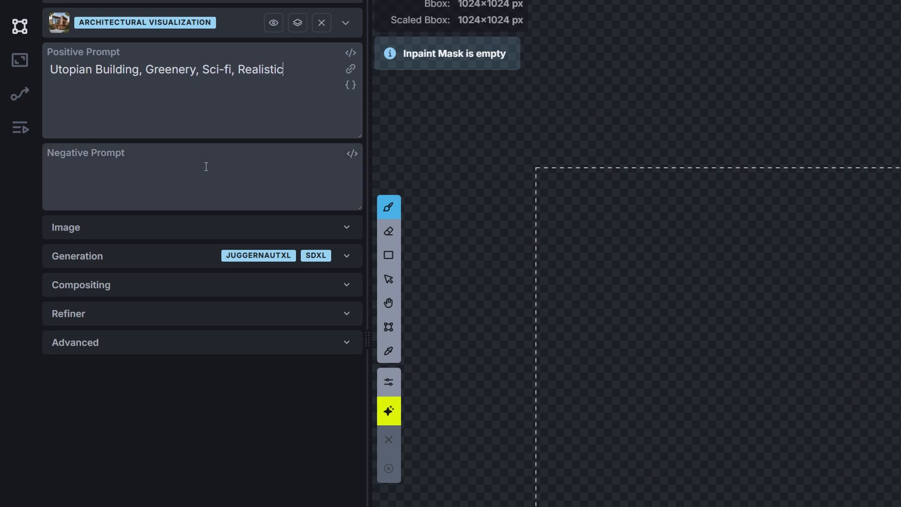
text(unrealistic, blurry, cartoon)
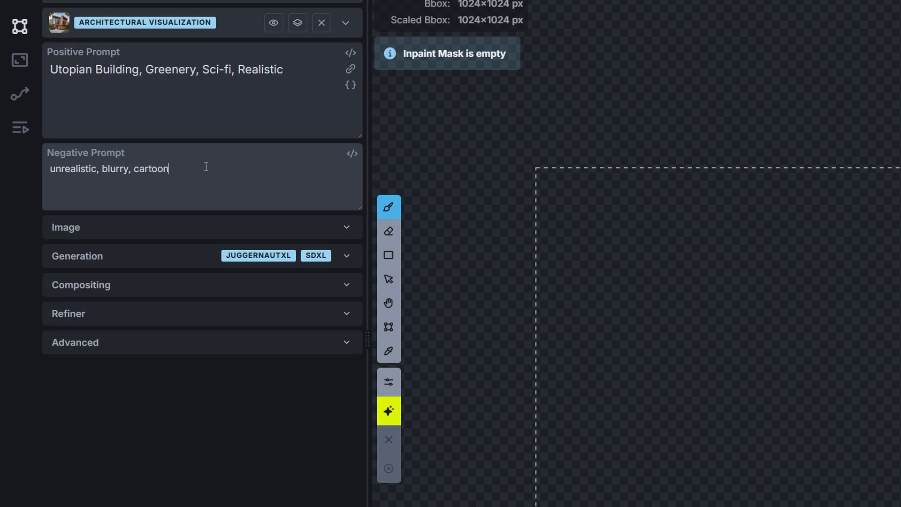
- Set the image aspect ratio to 3:2 (1368×768) and keep juggernautXL as the model
click(201, 228)
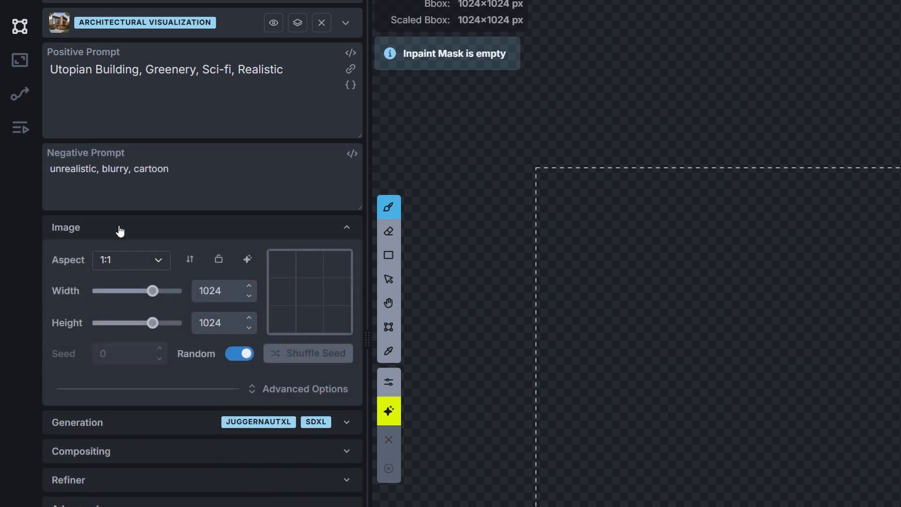
click(131, 260)
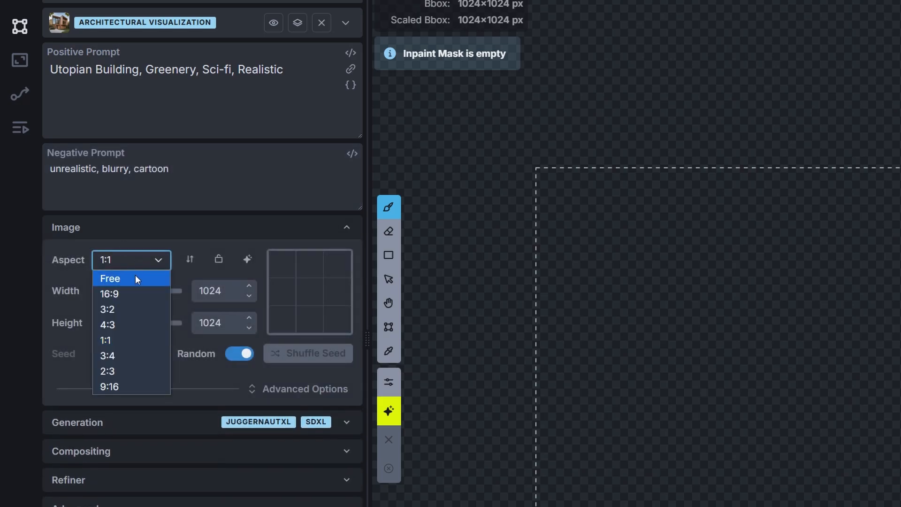
mouse_move(130, 313)
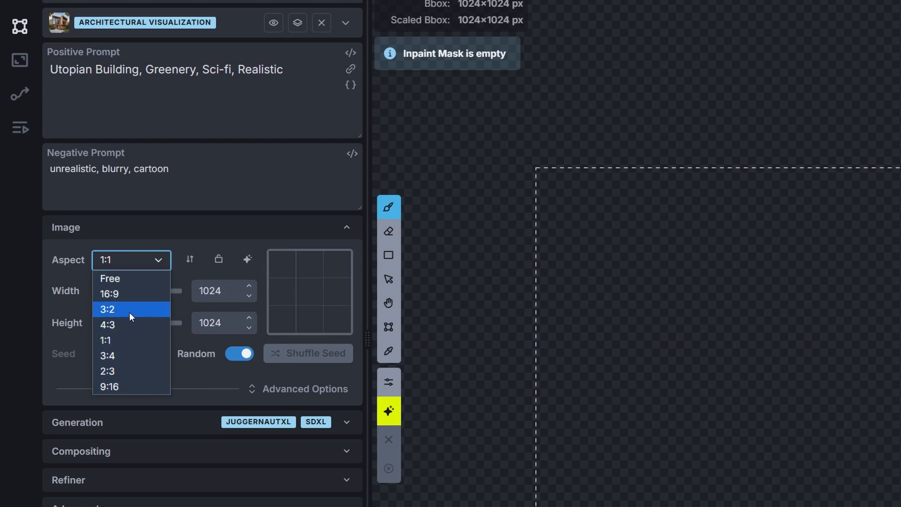
click(110, 294)
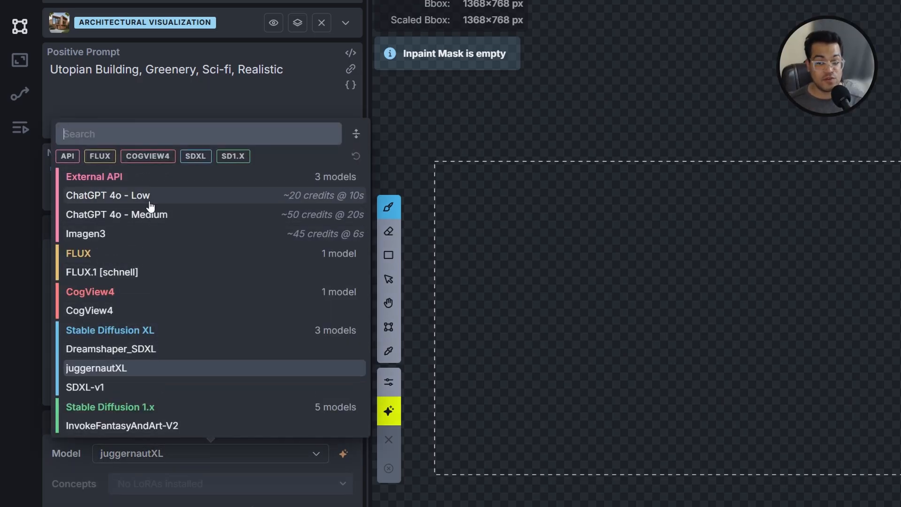
mouse_move(151, 295)
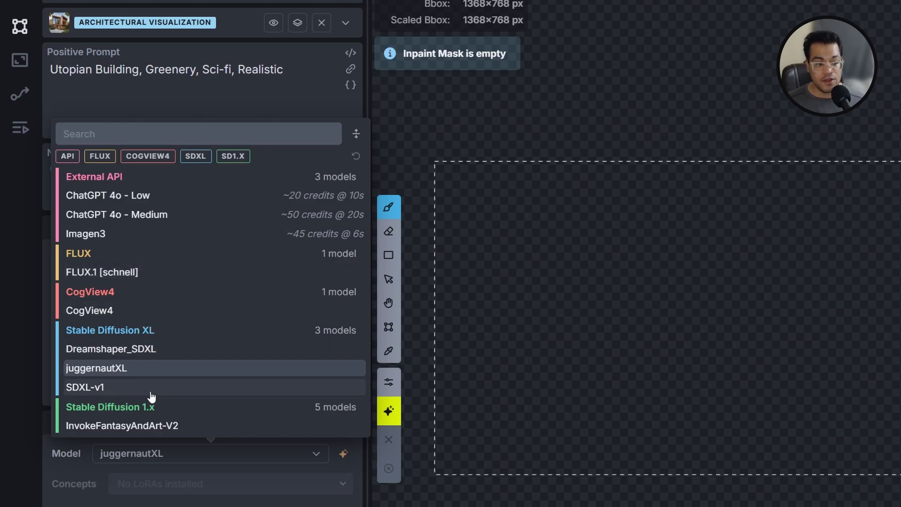
scroll(down, 3)
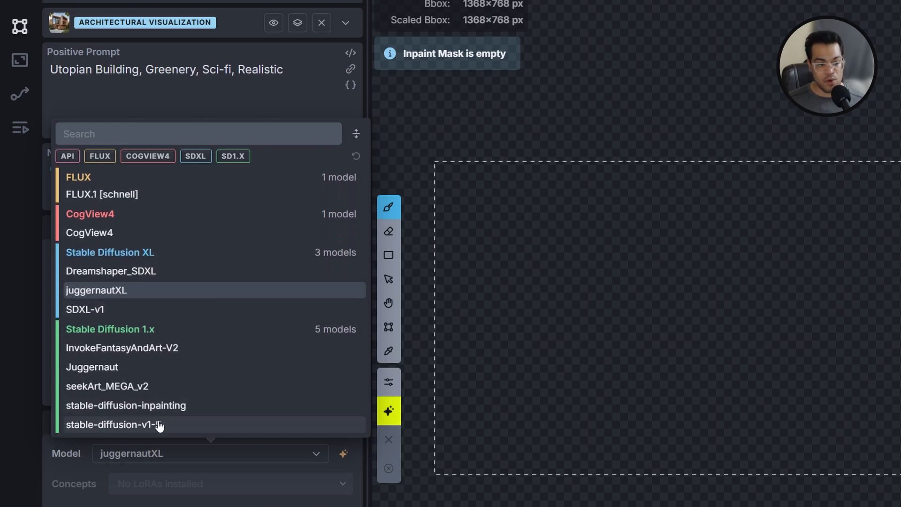
scroll(up, 3)
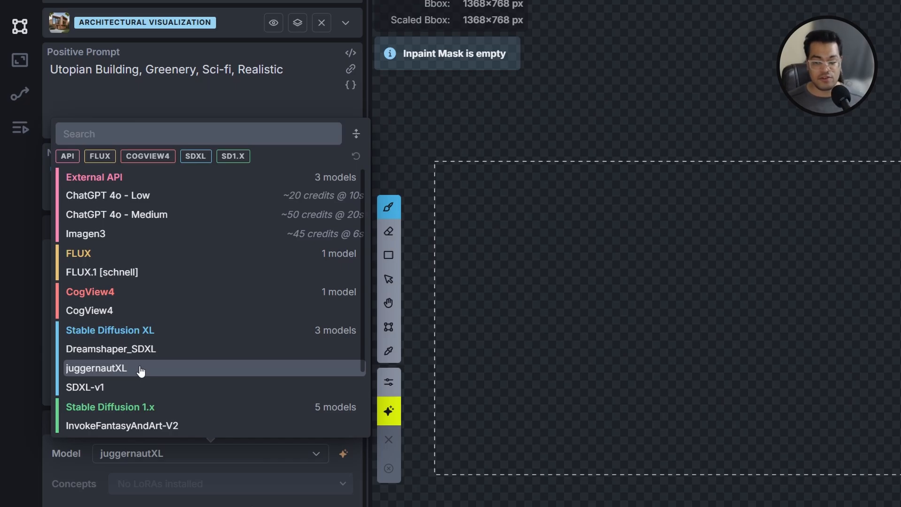
click(97, 368)
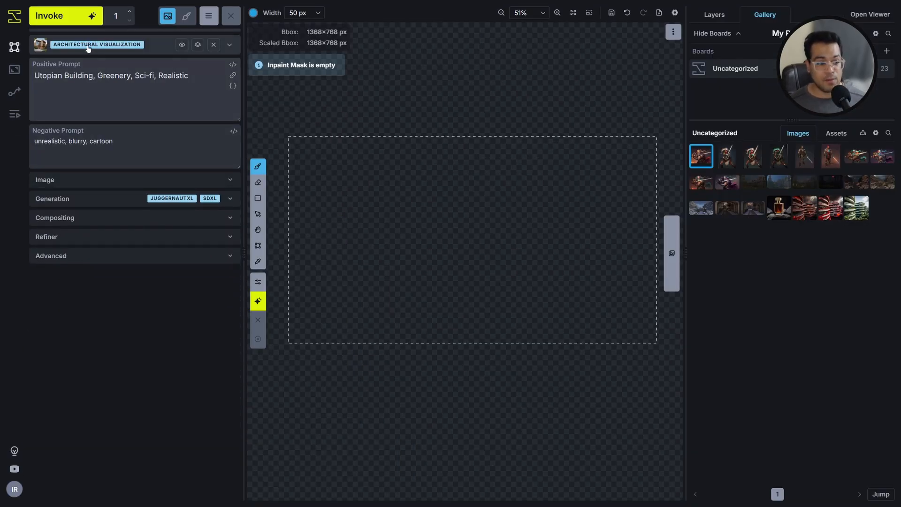
- Place the green building image on the canvas as a control layer and show Layers
click(56, 16)
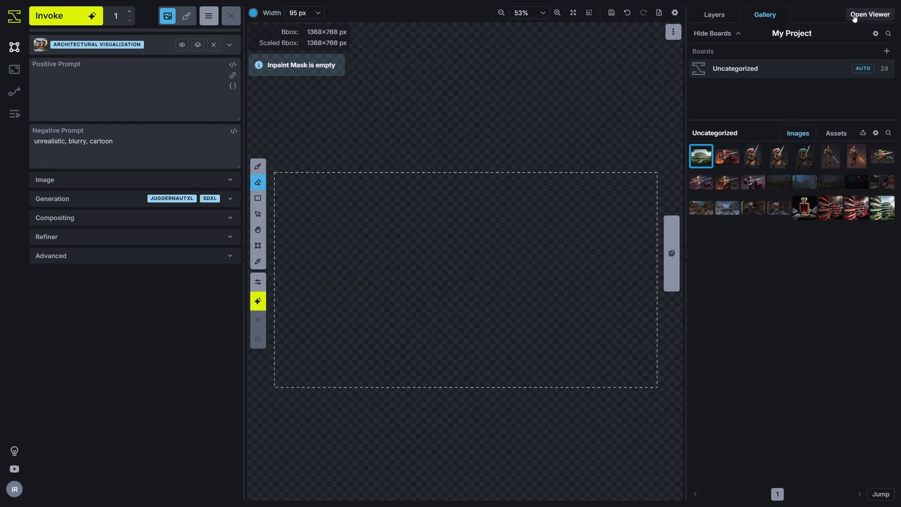
mouse_move(443, 282)
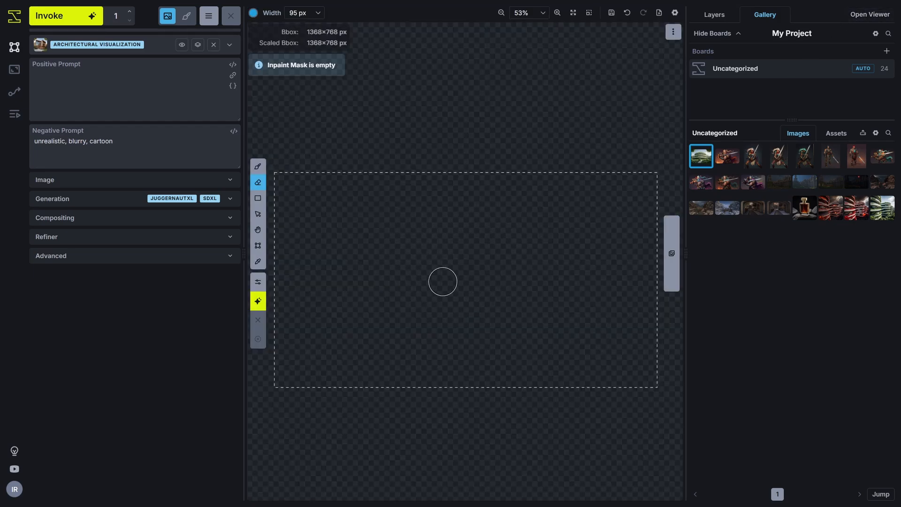
mouse_move(623, 185)
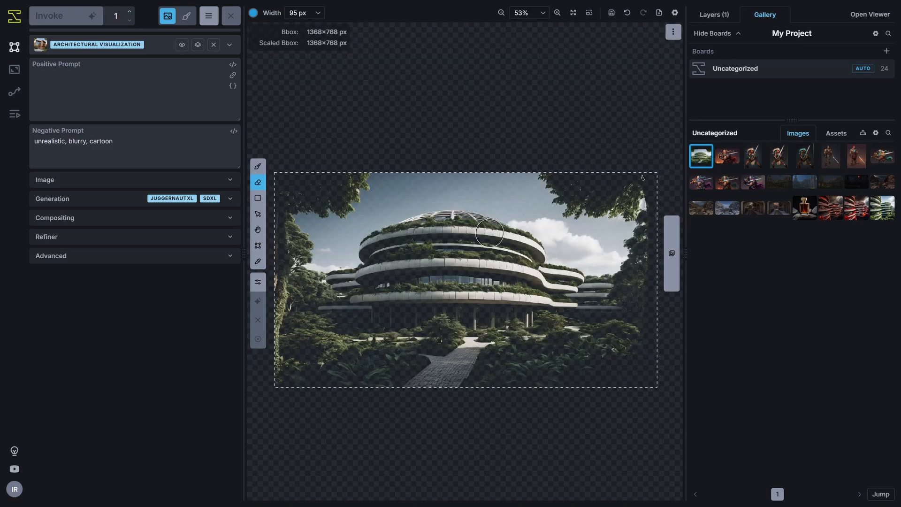
click(714, 15)
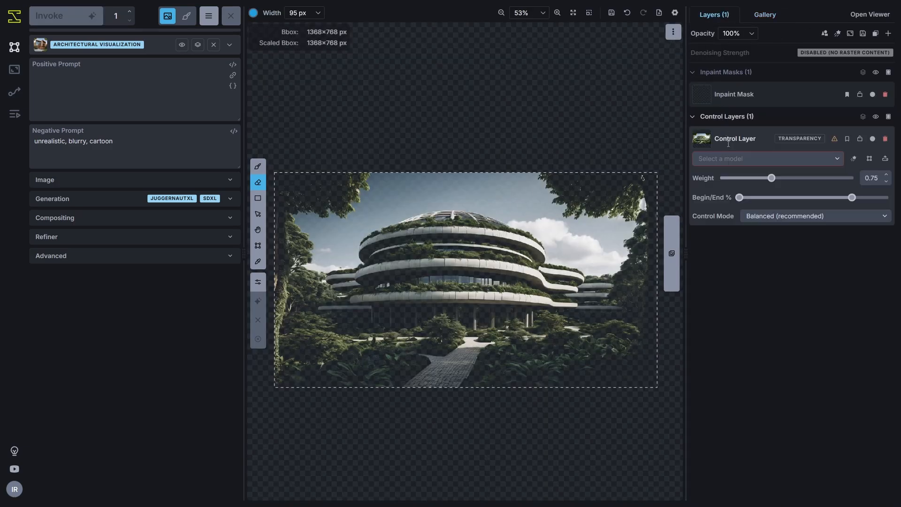
- Set the control layer to canny hard edge detection with thresholds 201 and 216
click(767, 158)
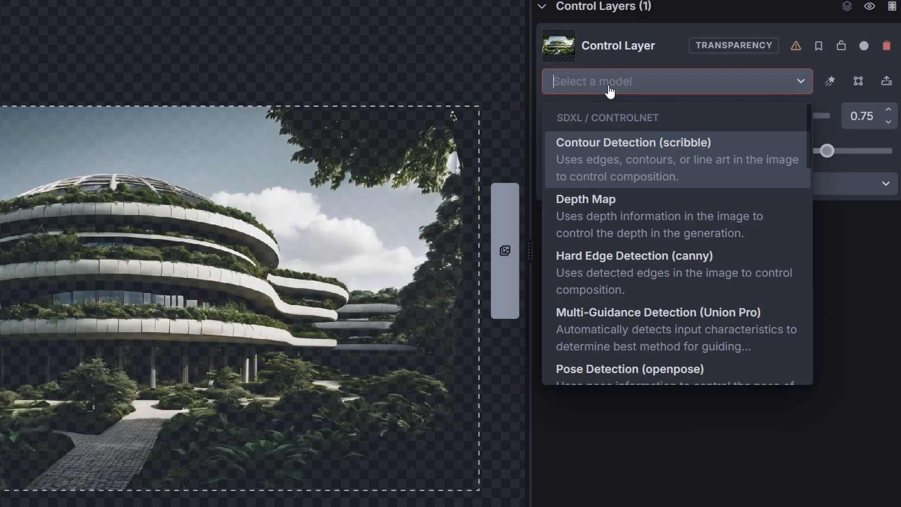
mouse_move(608, 273)
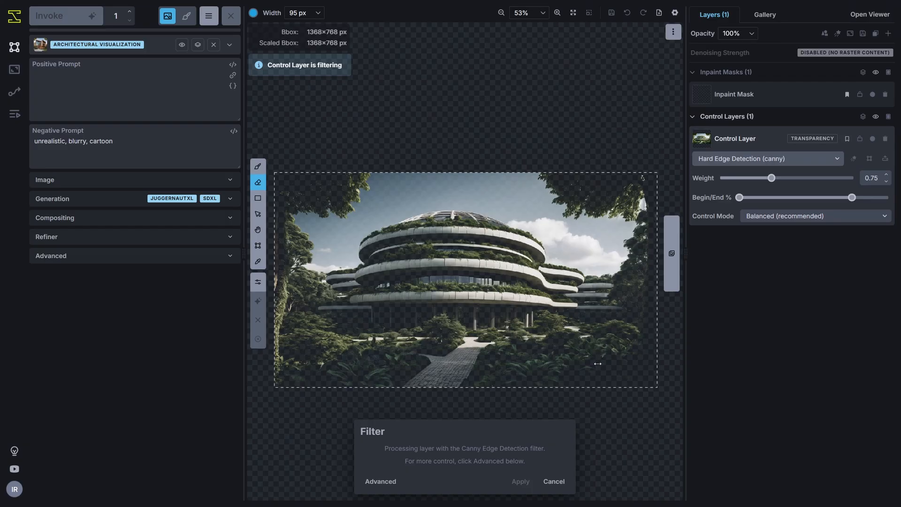
click(379, 481)
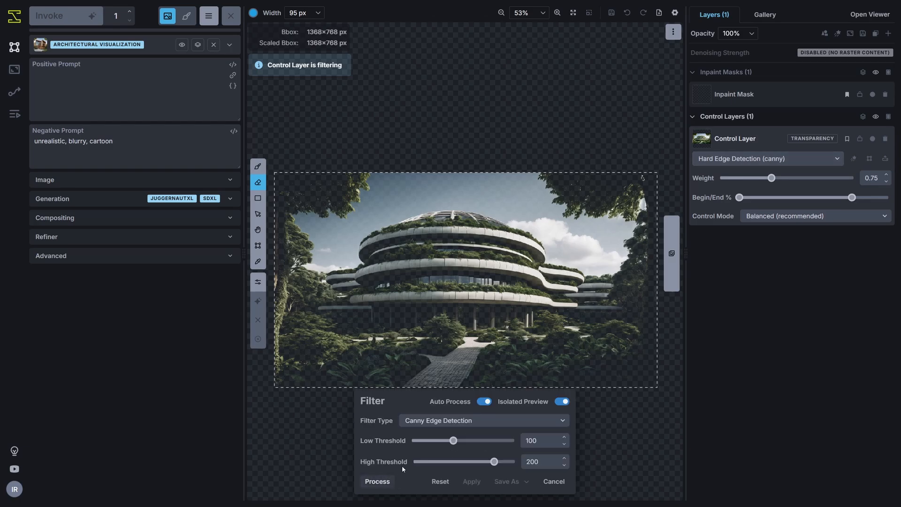
click(377, 481)
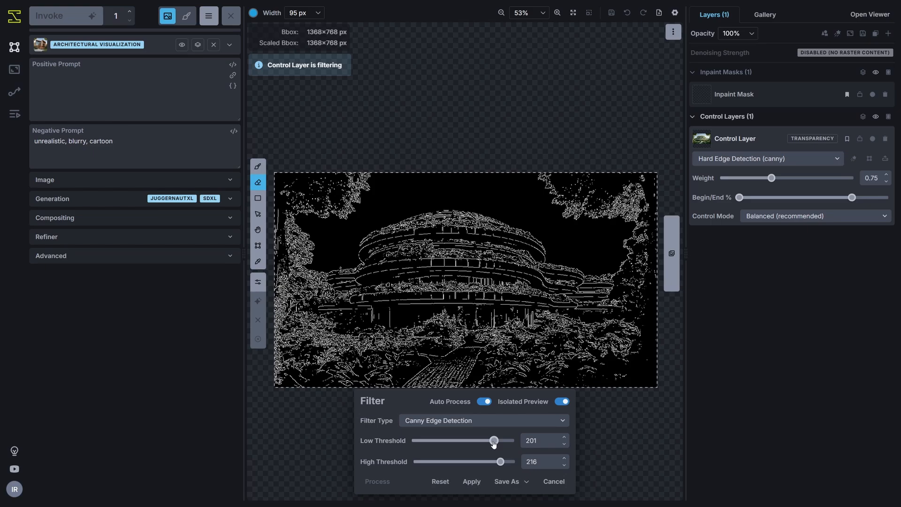
click(471, 482)
text(Destroyed Building, Post Apocalyptical, Dystopian, Realistic, dramatic, cinematic)
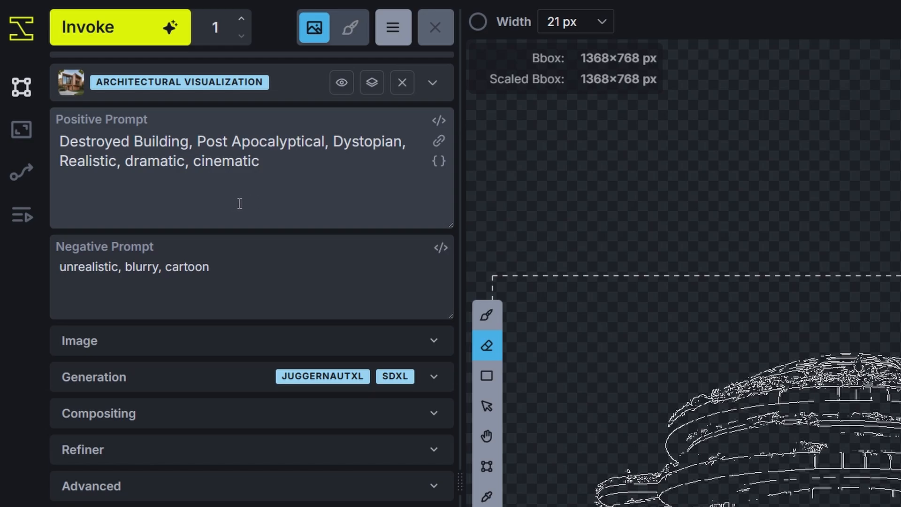
mouse_move(148, 45)
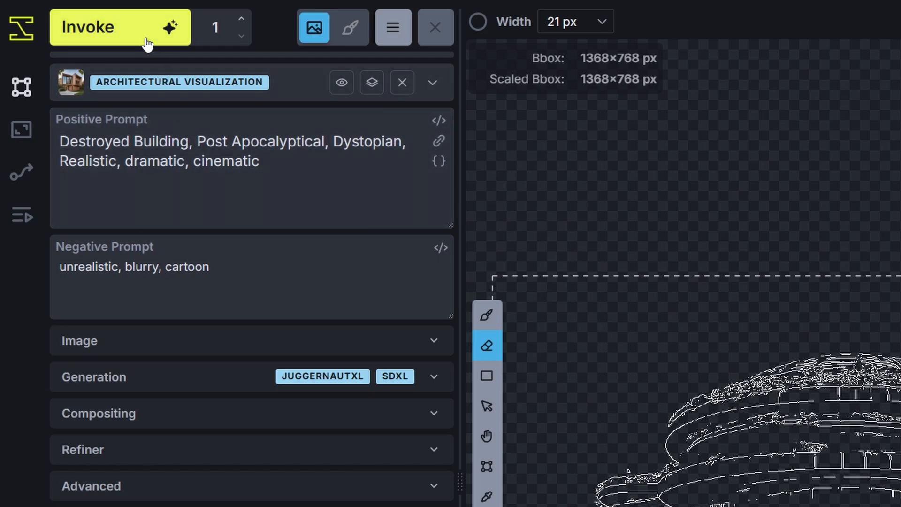
- Generate the destroyed dystopian building and compare it with the green original in the viewer
click(120, 27)
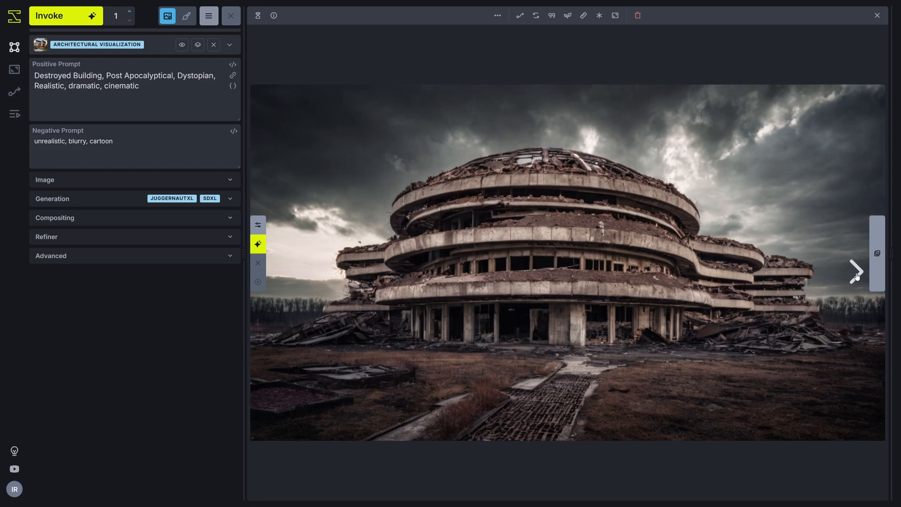
click(856, 271)
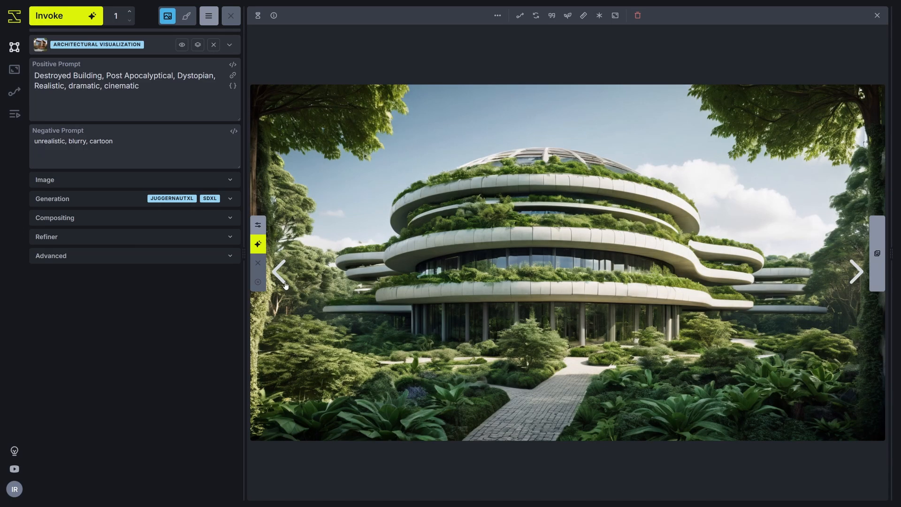
click(279, 272)
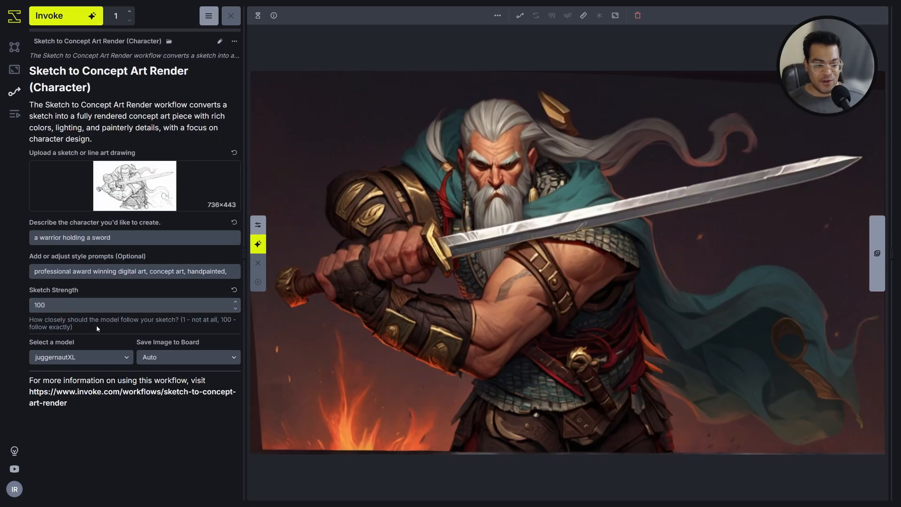
- Load the Sketch to Concept Art Render (Character) workflow and queue the warrior sketch at strength 90
click(57, 15)
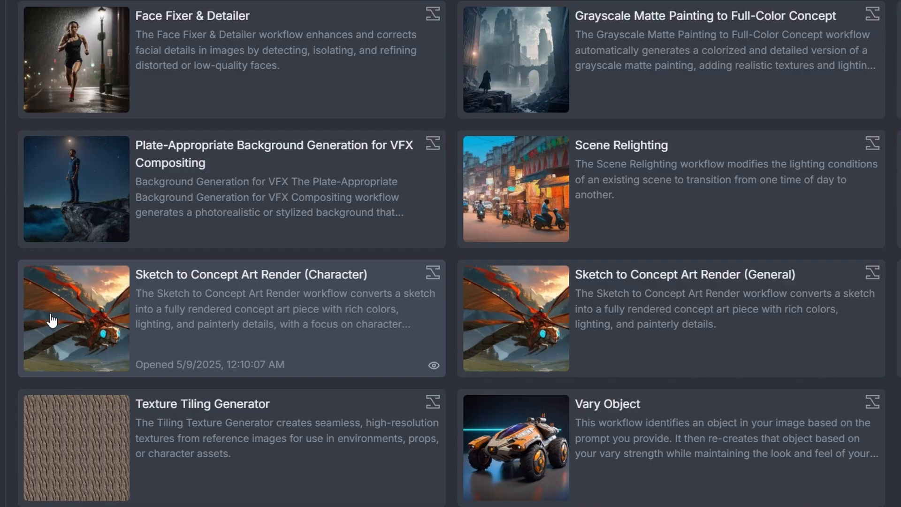
click(230, 318)
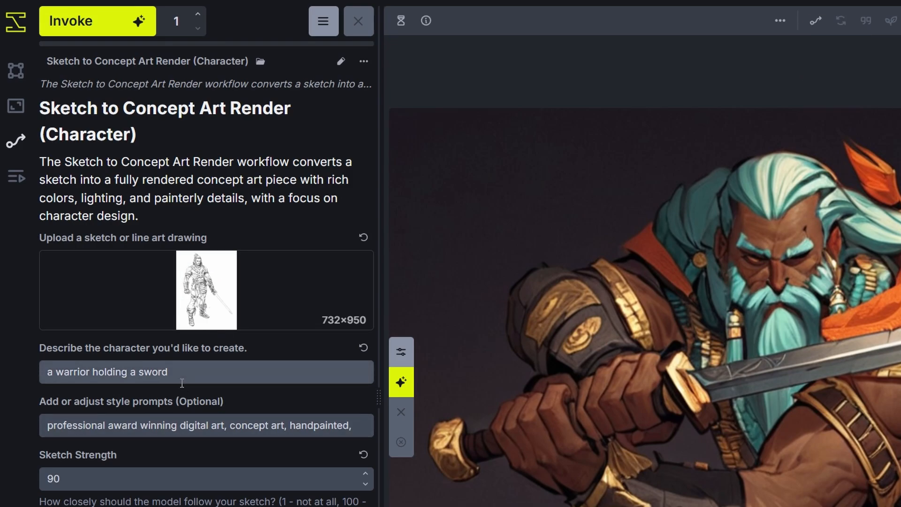
mouse_move(129, 264)
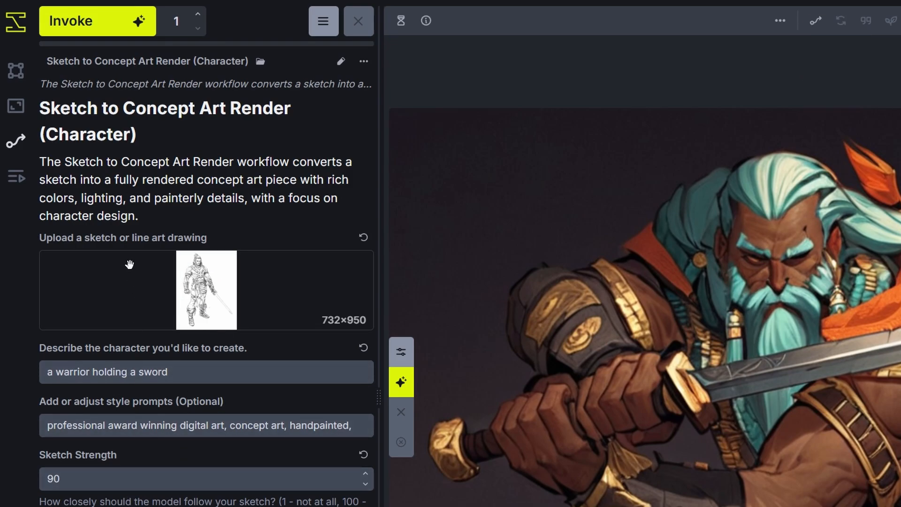
click(86, 21)
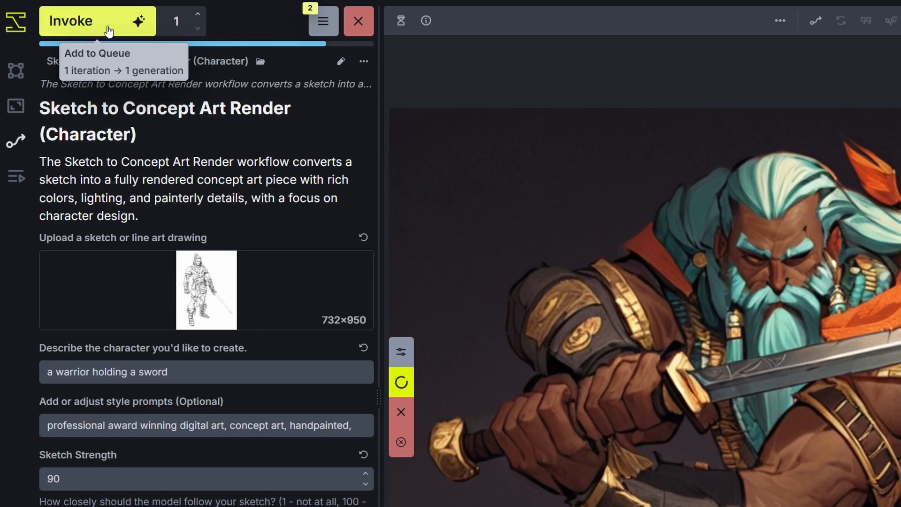
click(71, 20)
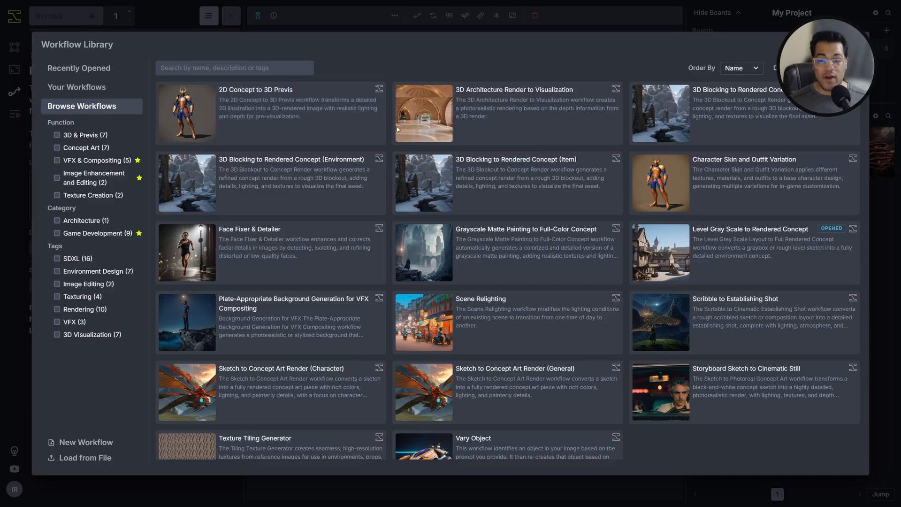
mouse_move(722, 129)
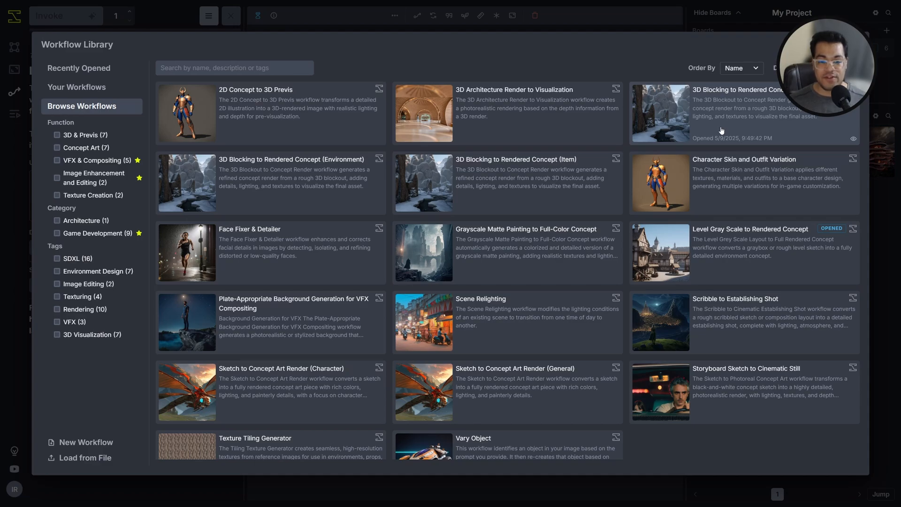
mouse_move(523, 201)
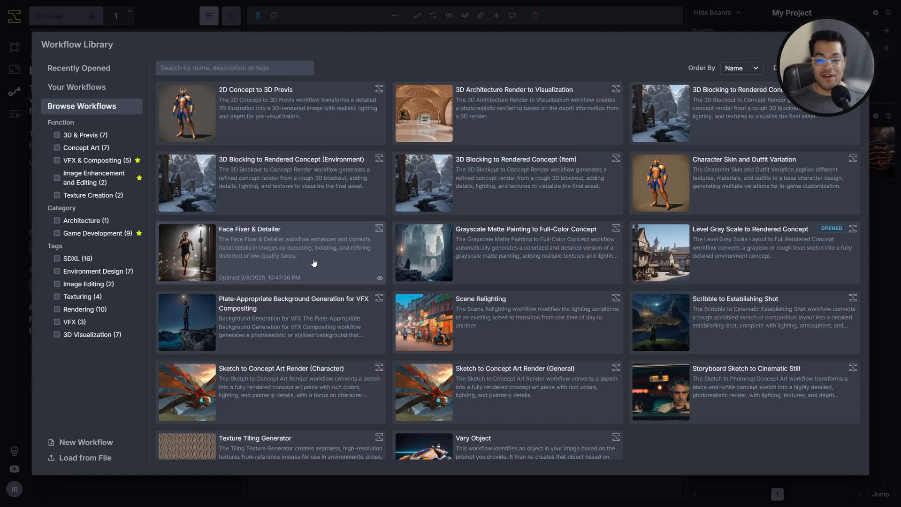
mouse_move(505, 267)
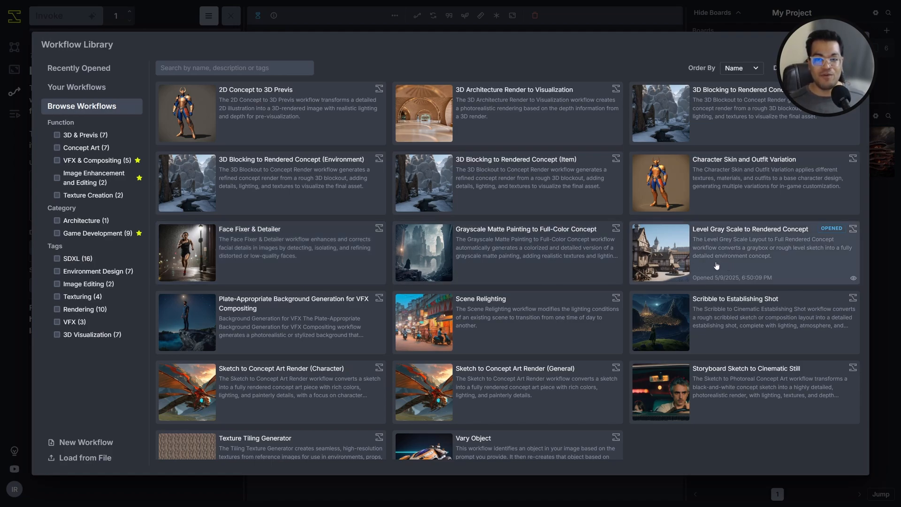
mouse_move(339, 302)
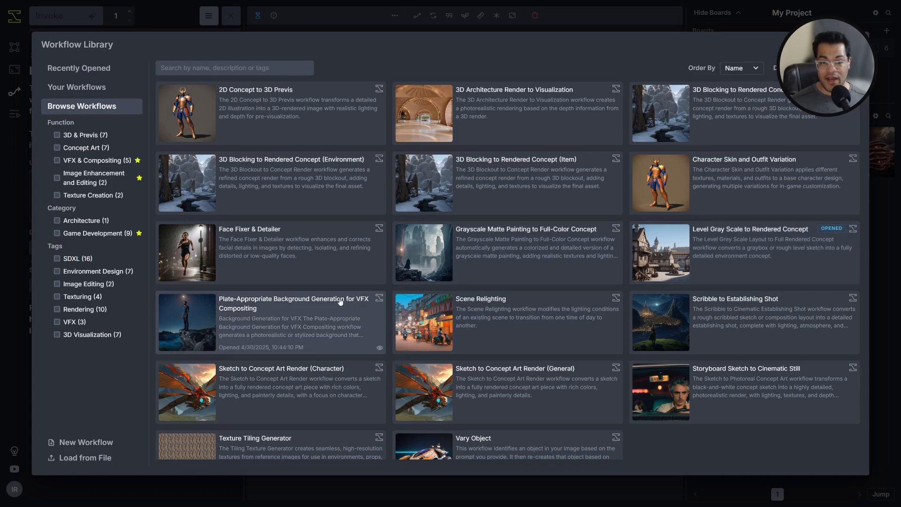
mouse_move(512, 327)
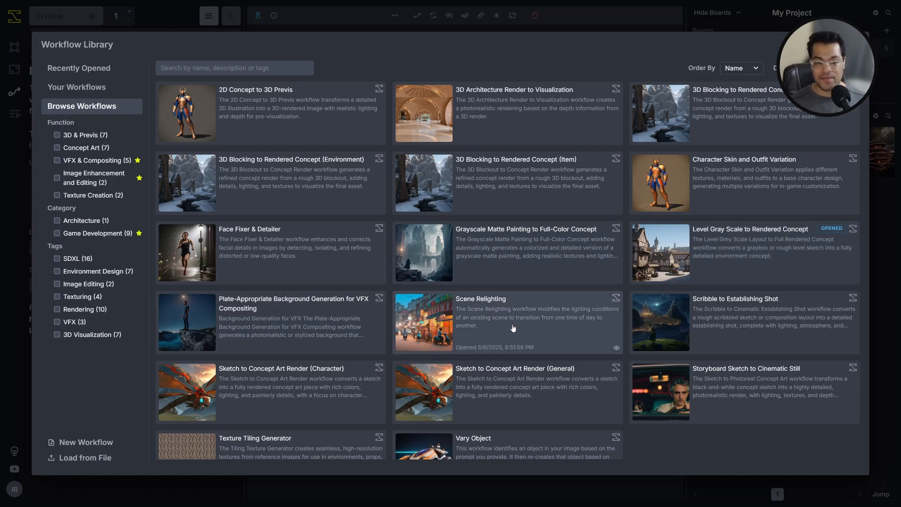
mouse_move(298, 392)
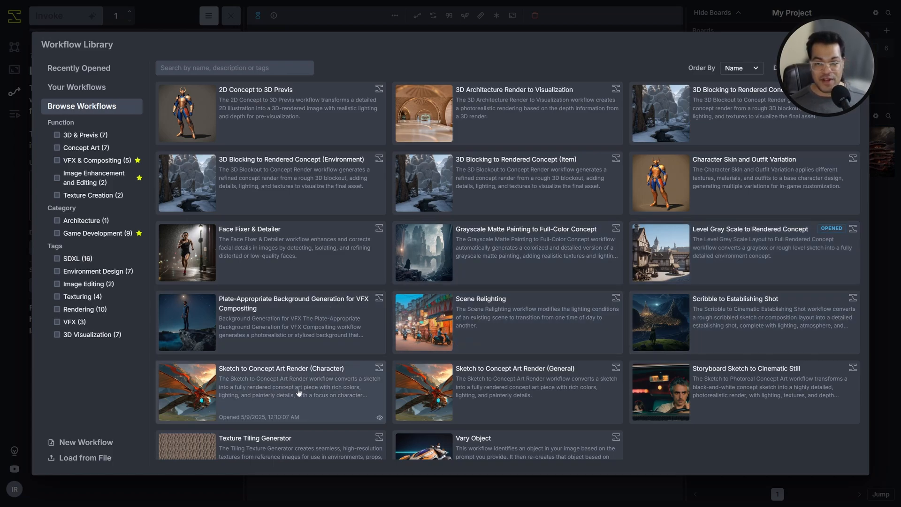